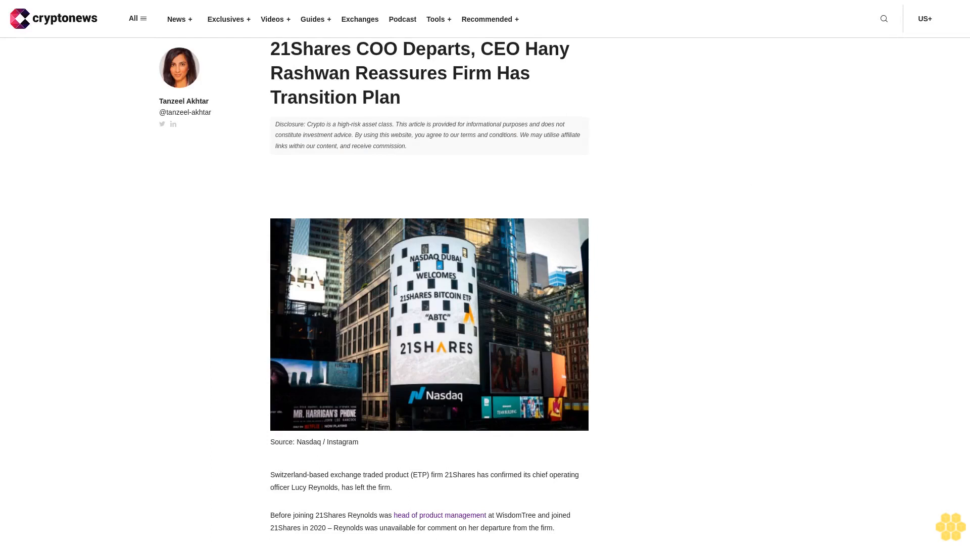
scroll(down, 3)
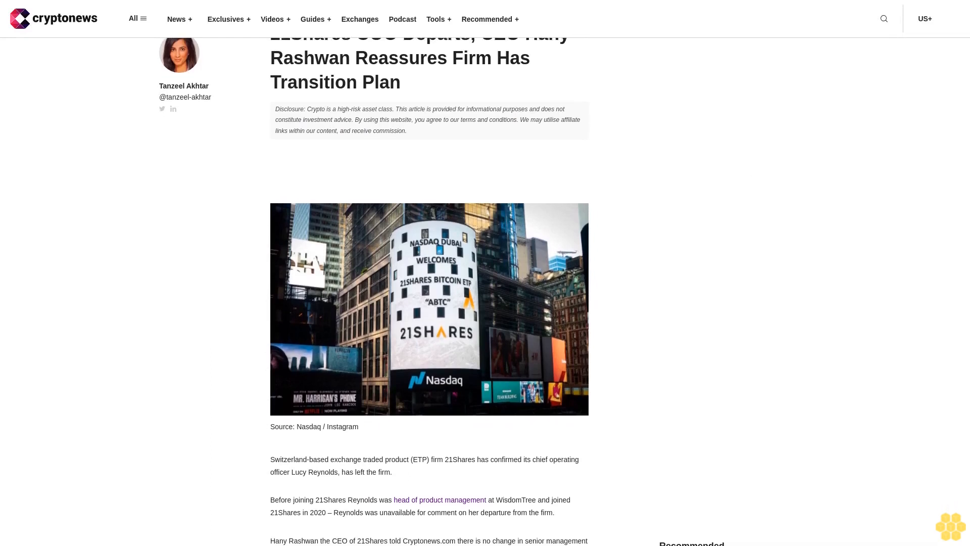
scroll(down, 3)
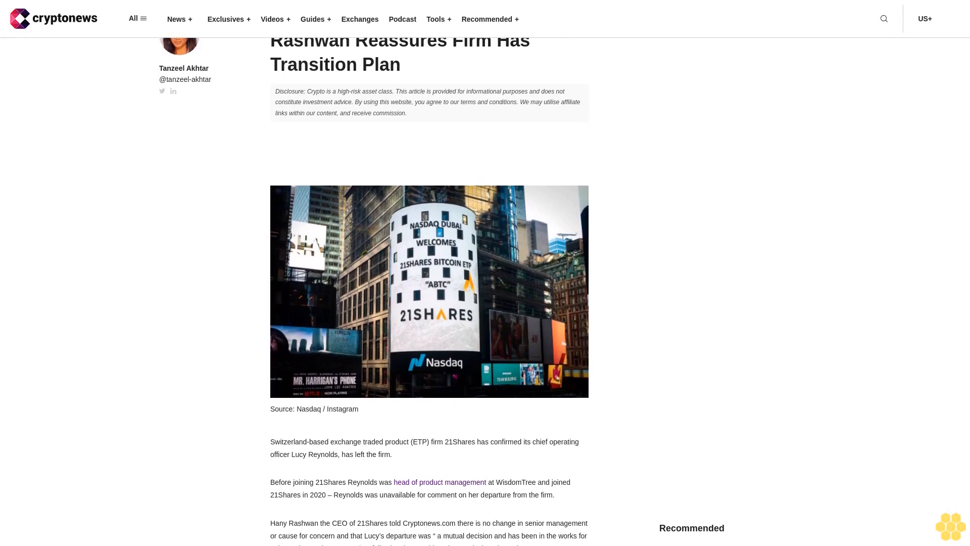
scroll(down, 3)
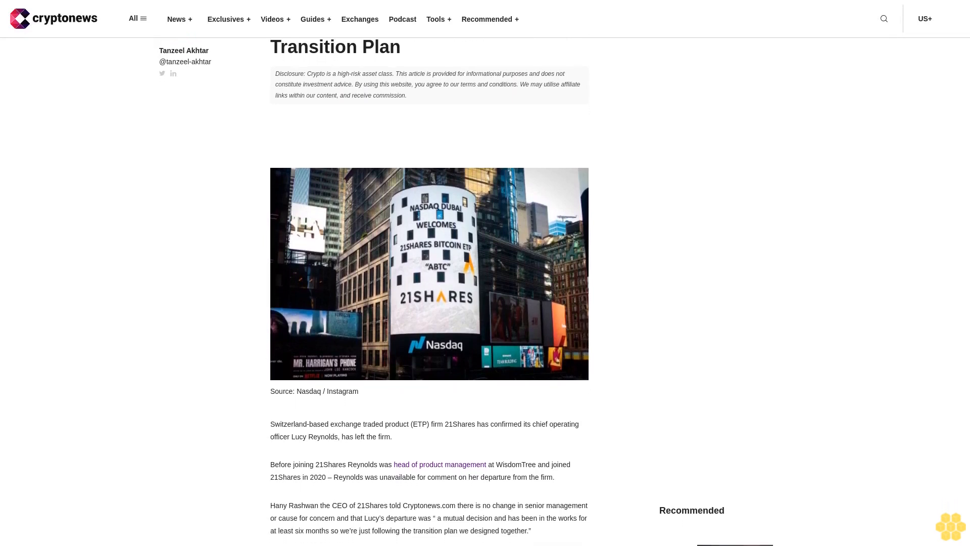
scroll(down, 3)
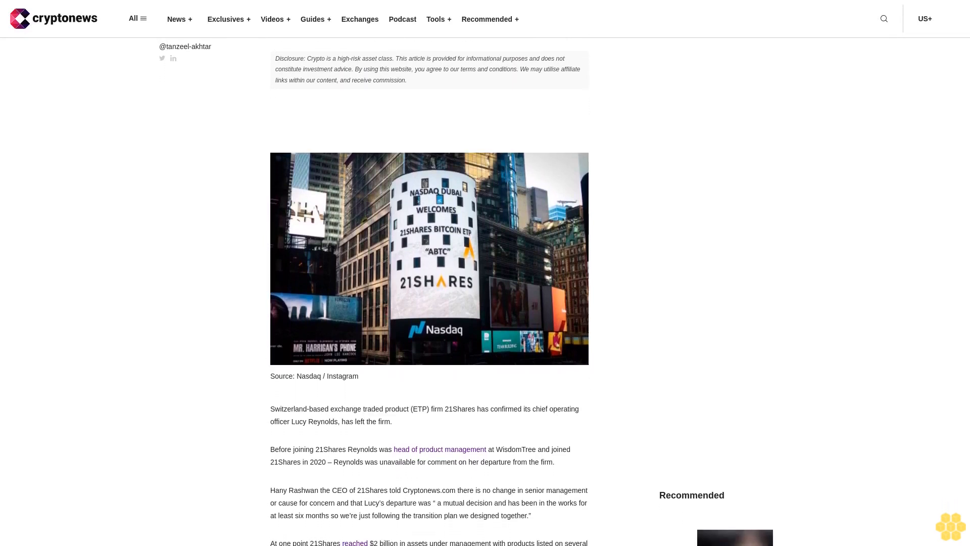
scroll(down, 3)
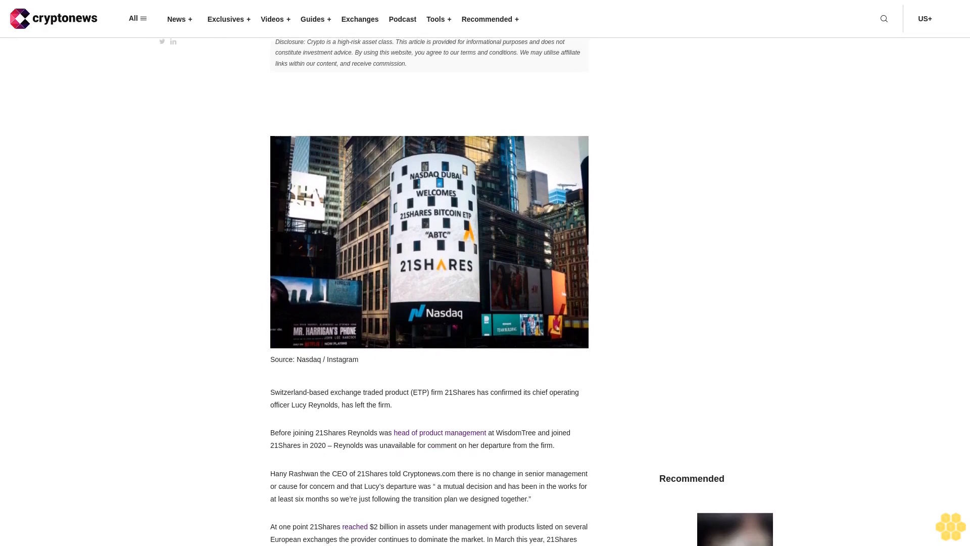
scroll(down, 3)
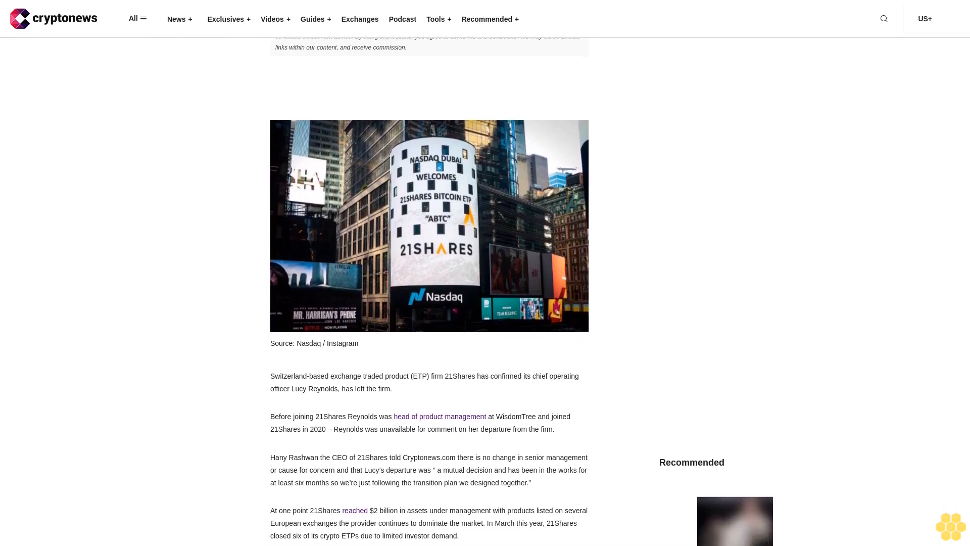
scroll(down, 3)
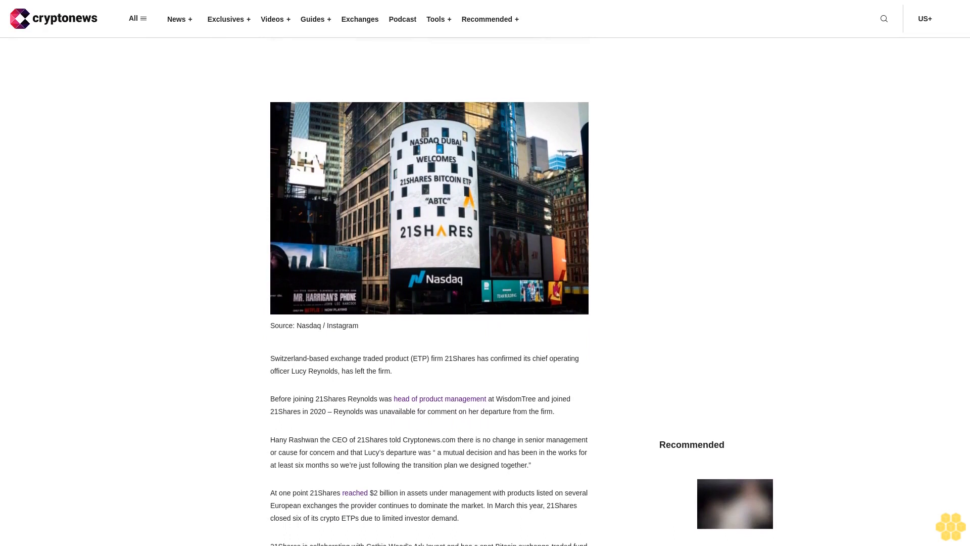
scroll(down, 3)
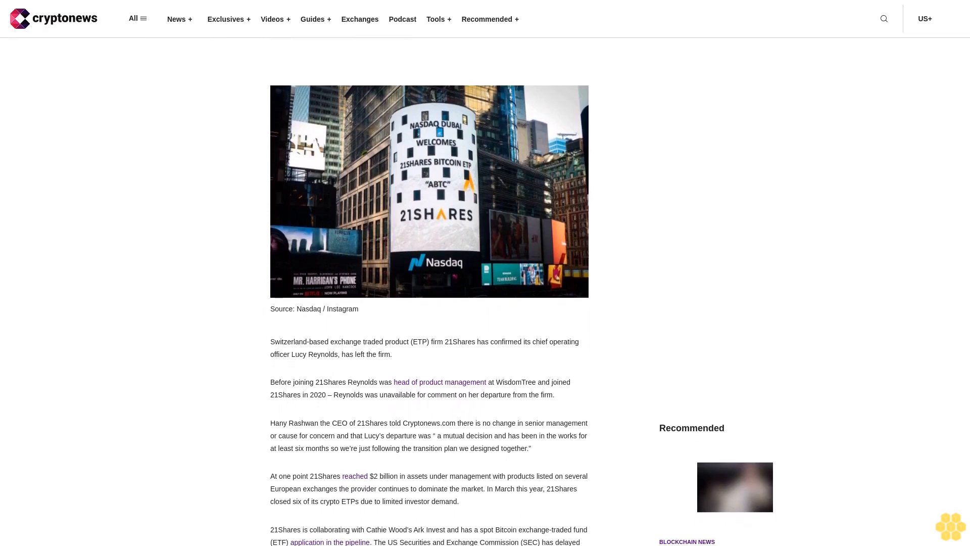
scroll(down, 3)
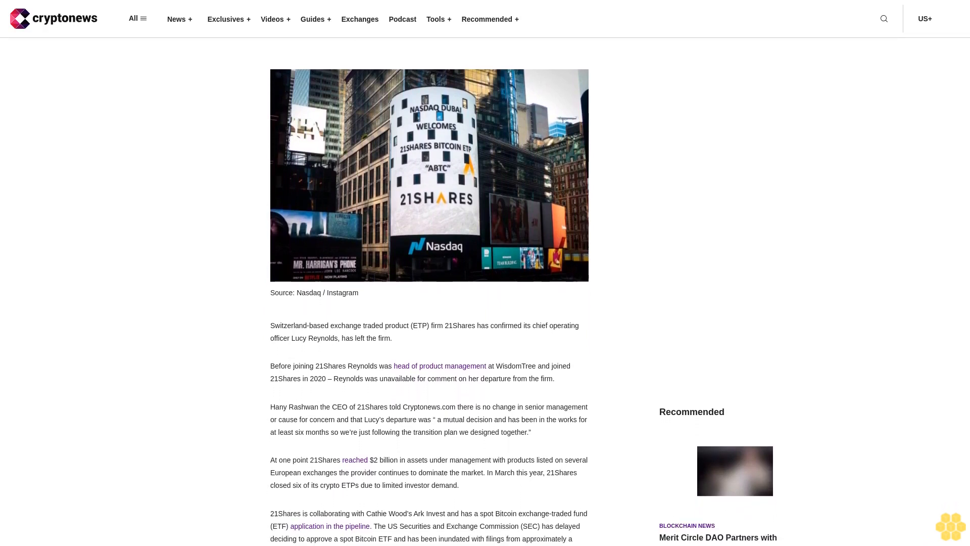
scroll(down, 3)
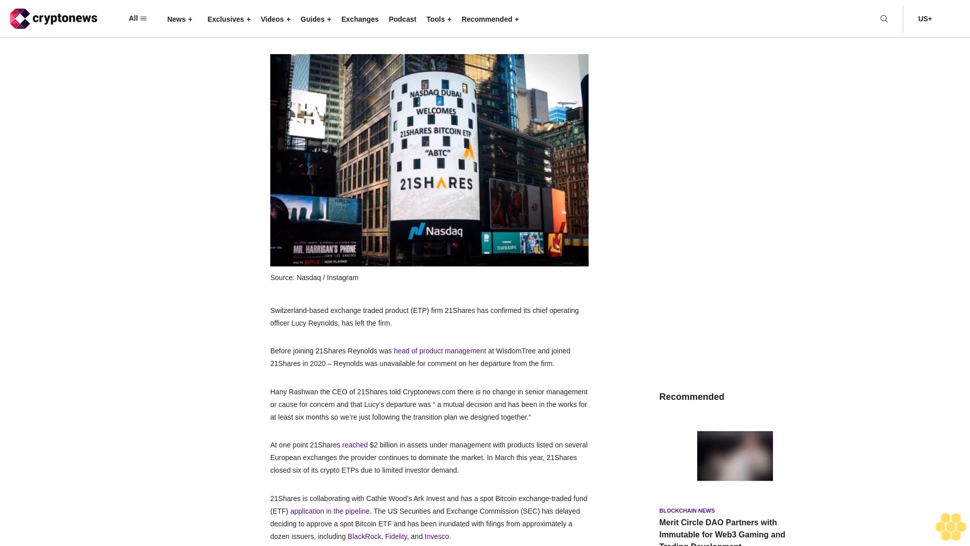
scroll(down, 3)
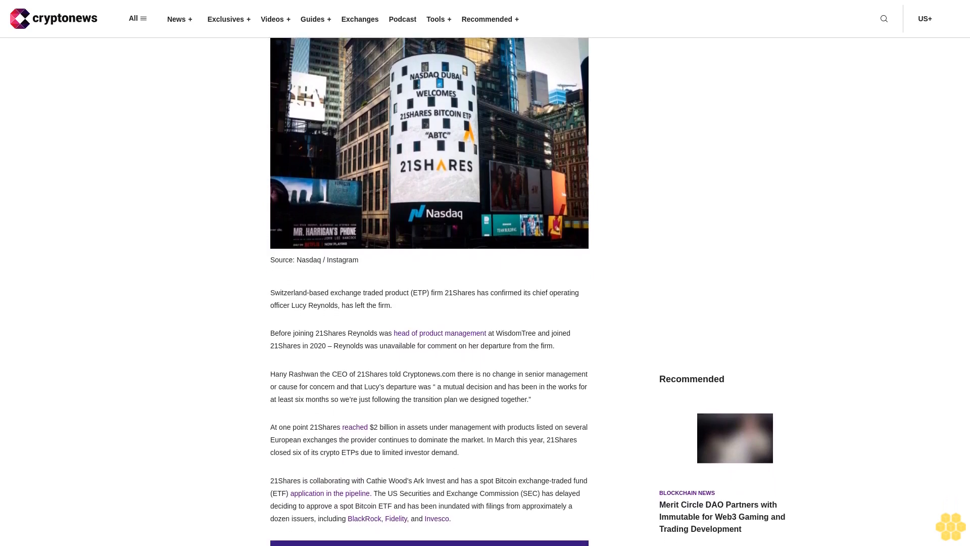
scroll(down, 3)
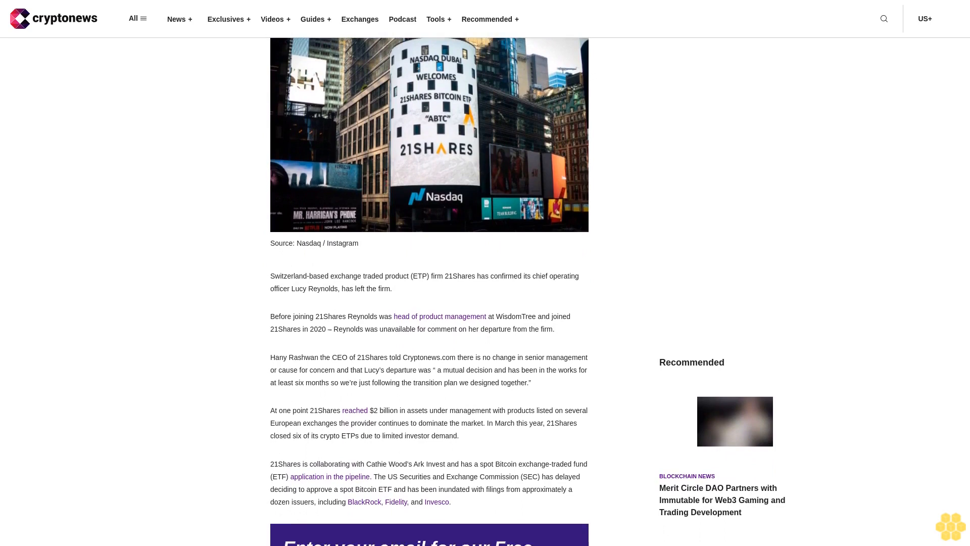
scroll(down, 3)
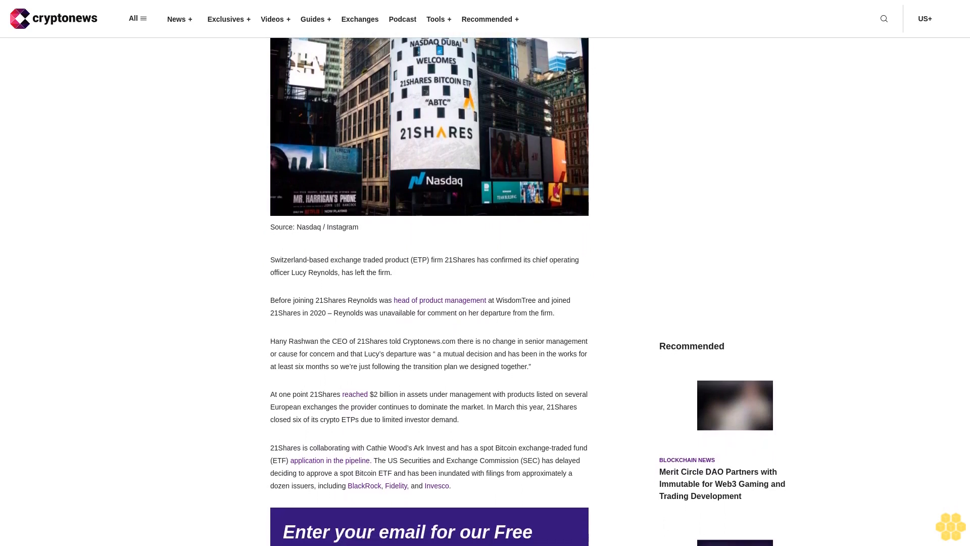
scroll(down, 3)
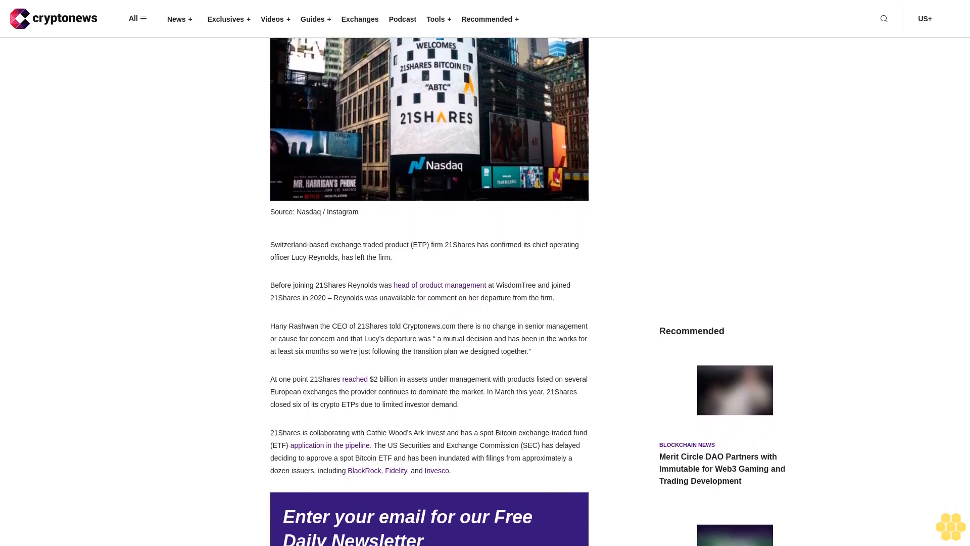
scroll(down, 3)
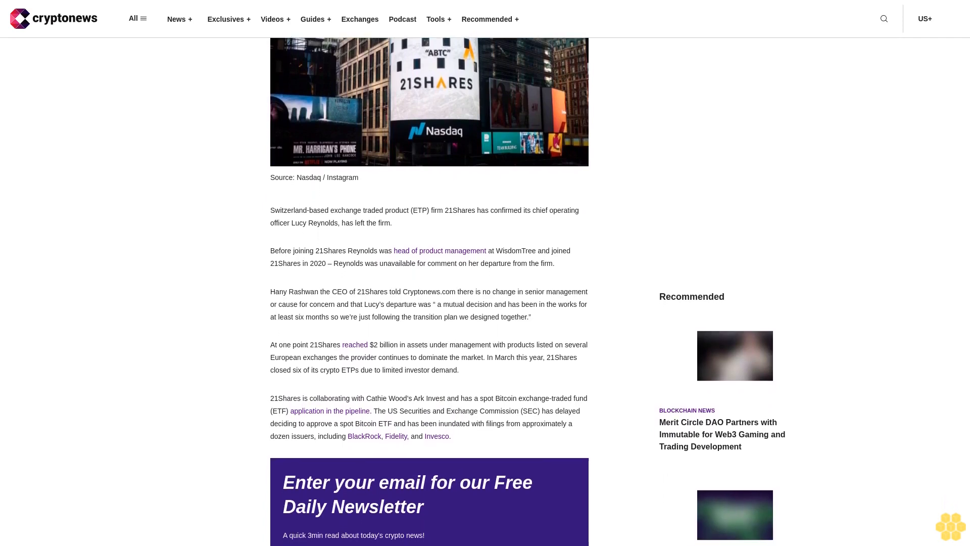
scroll(down, 3)
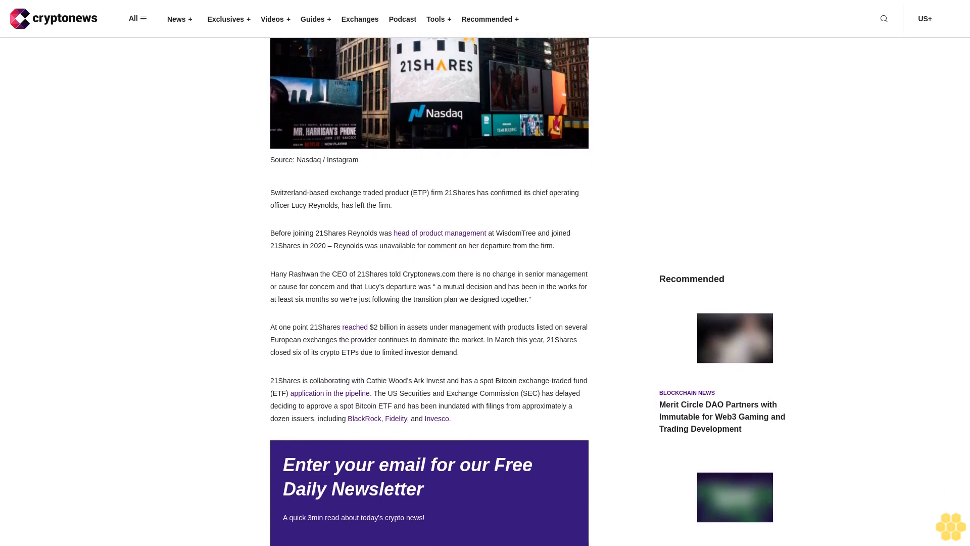
scroll(down, 3)
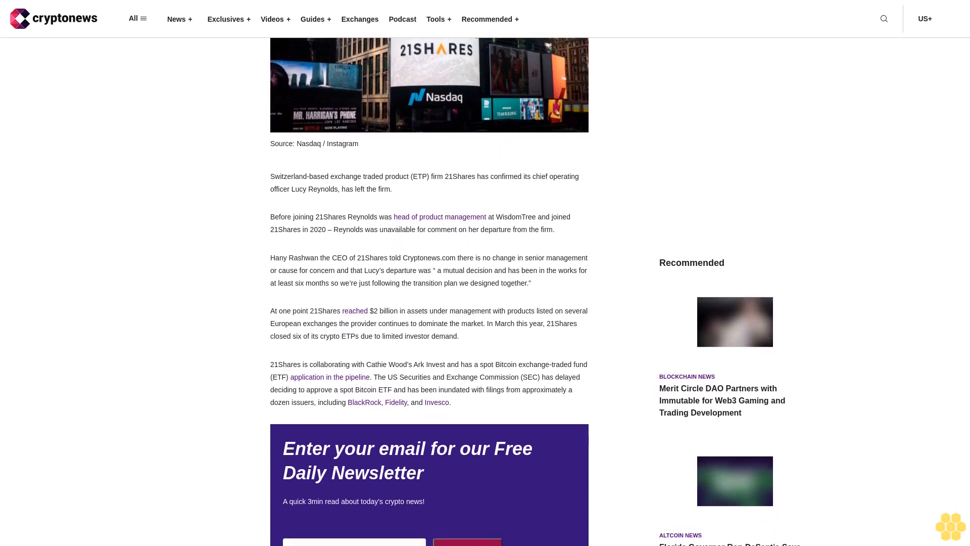
scroll(down, 3)
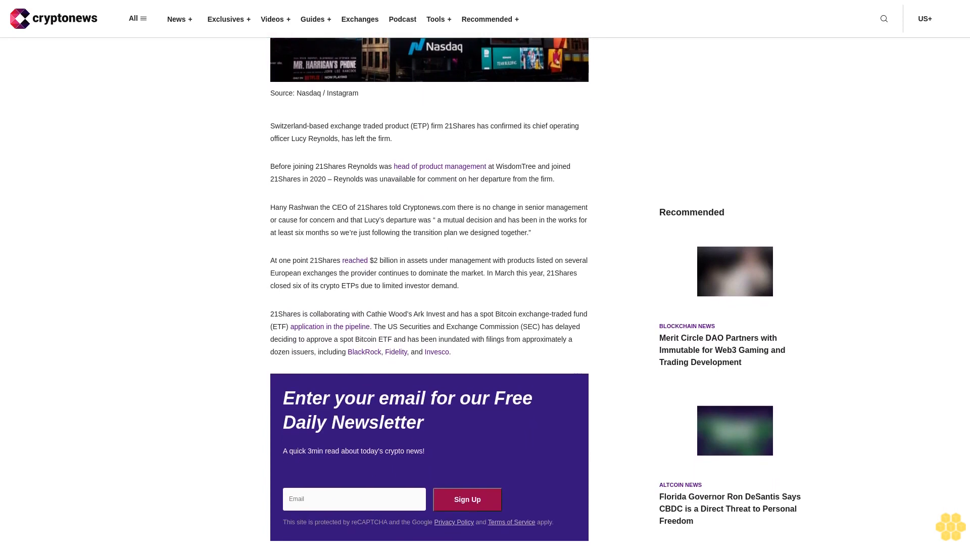
scroll(down, 3)
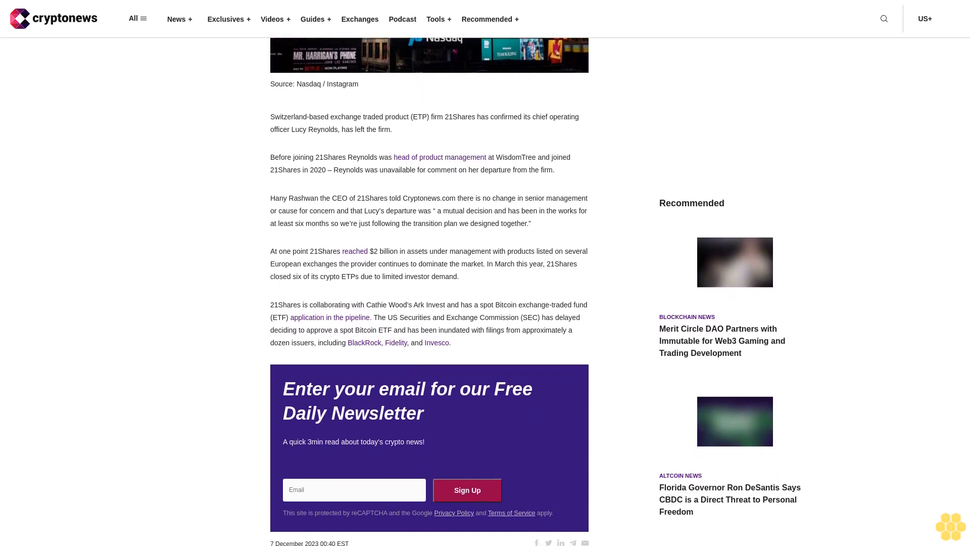